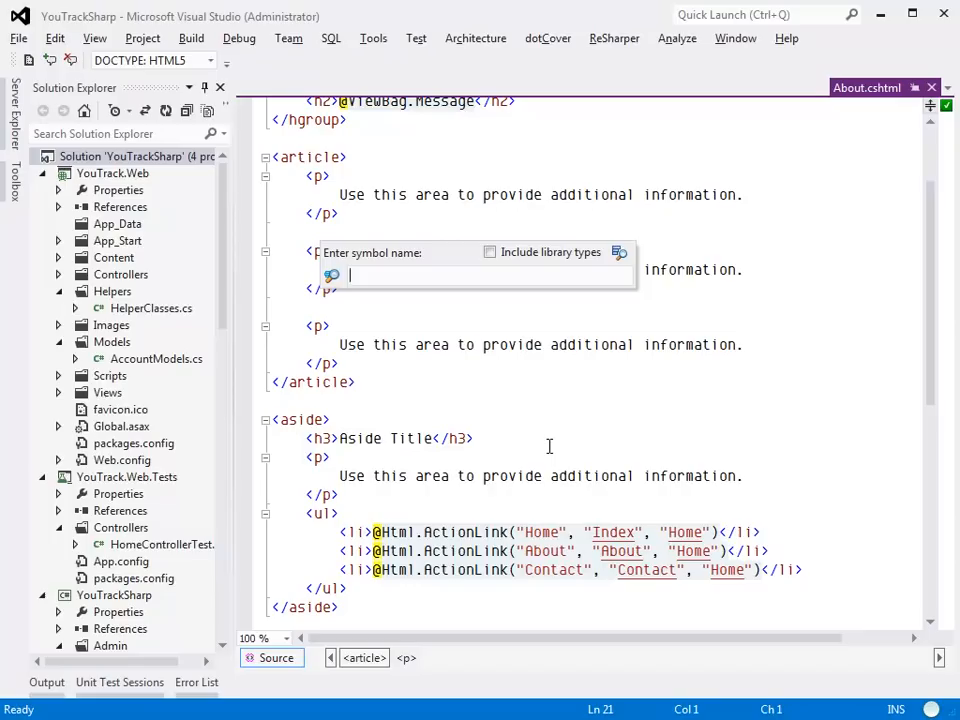
Step: Search symbols with 'hc inde' and open DefaultUriConstructor.cs
{"action": "type", "text": "hc inde"}
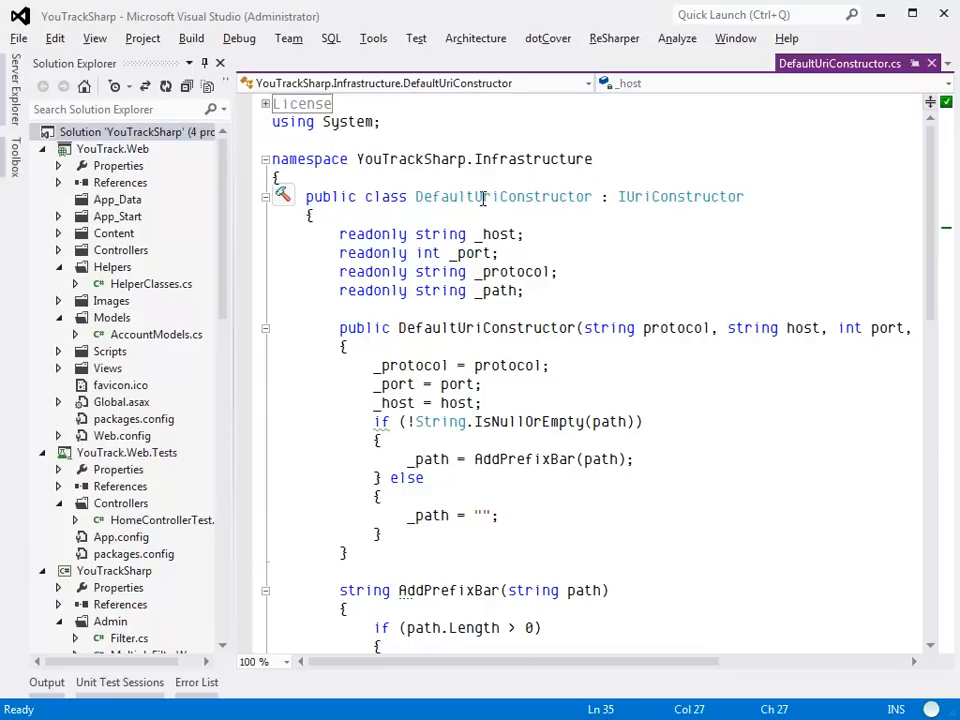
Step: Show the context actions for the DefaultUriConstructor class name
{"action": "right_click", "coordinate": [480, 196]}
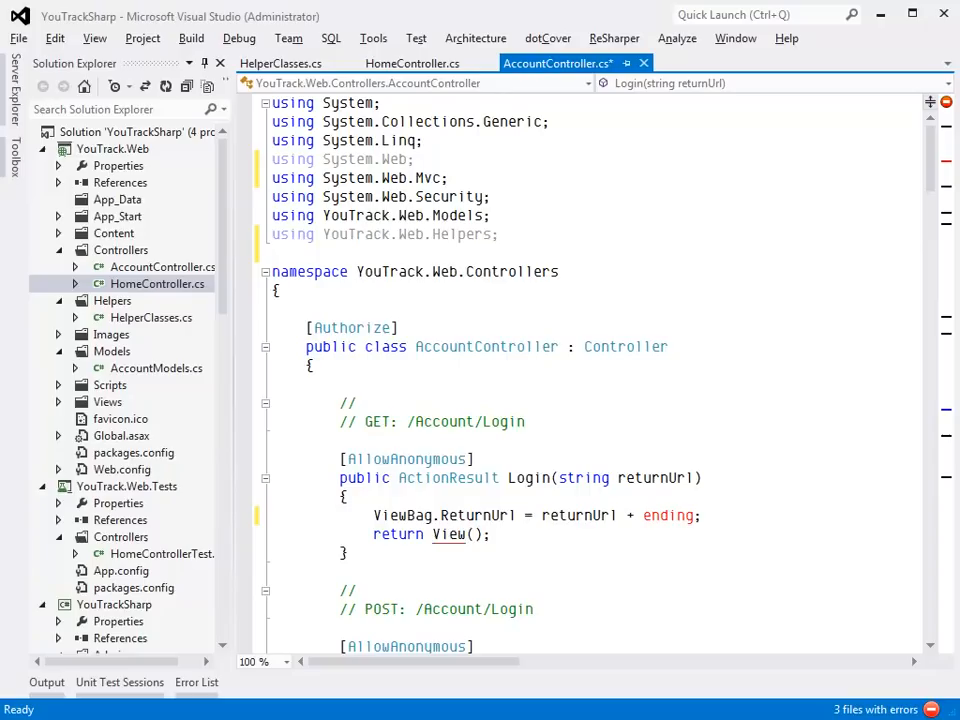
Step: In Login, declare 'ending' as "!" and remove the unused password variable
{"action": "scroll", "scroll_direction": "down", "scroll_amount": 3}
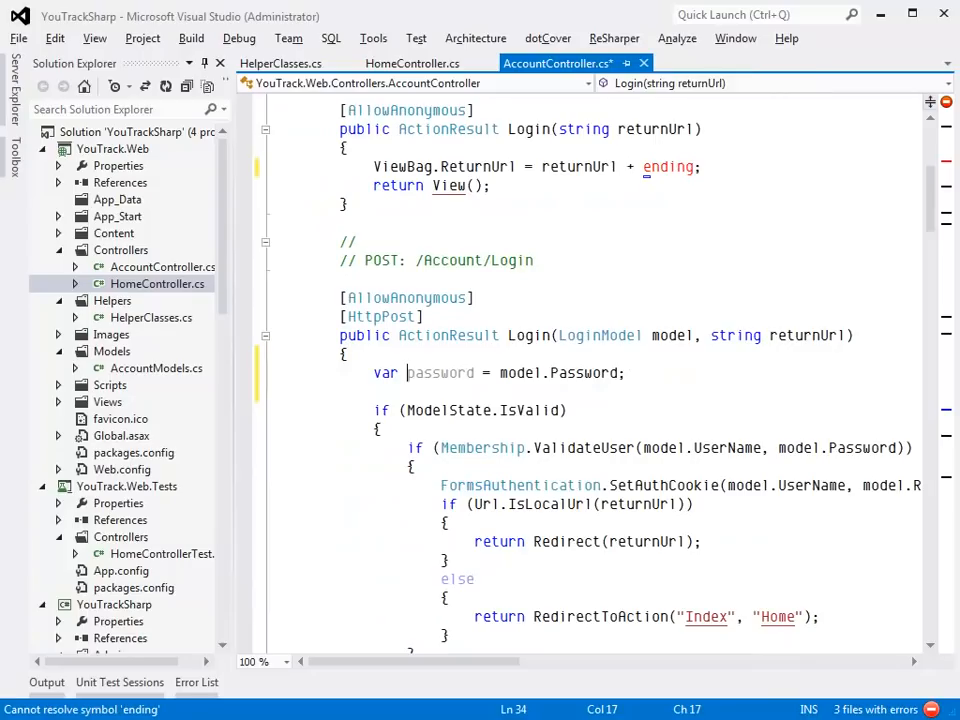
{"action": "scroll", "scroll_direction": "down", "scroll_amount": 3}
{"action": "type", "text": "string ending =\"!\";"}
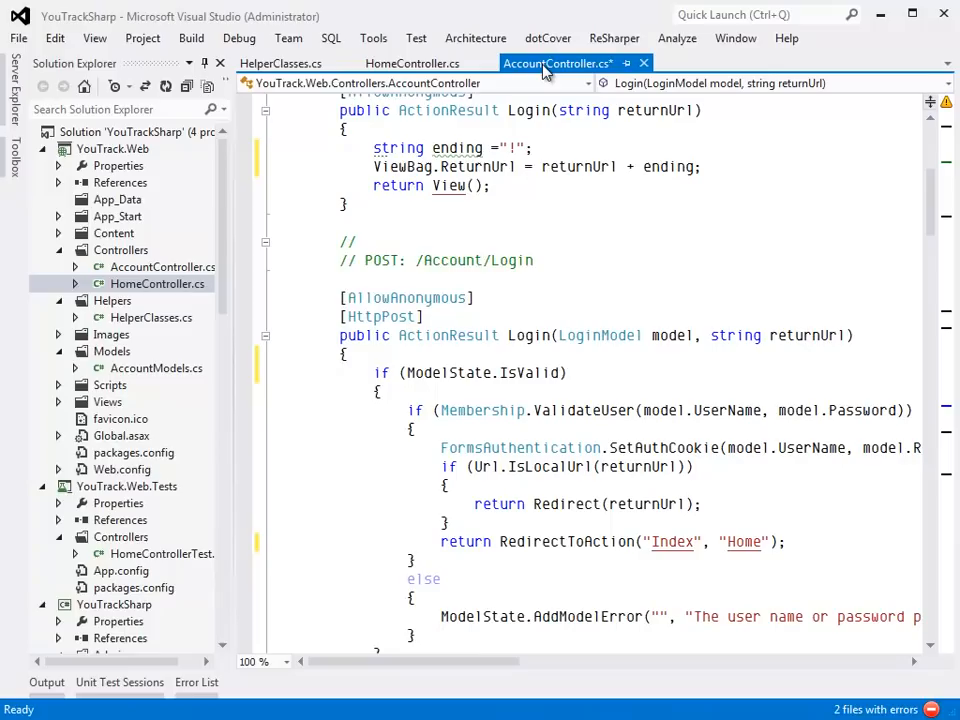
{"action": "left_click", "coordinate": [281, 63]}
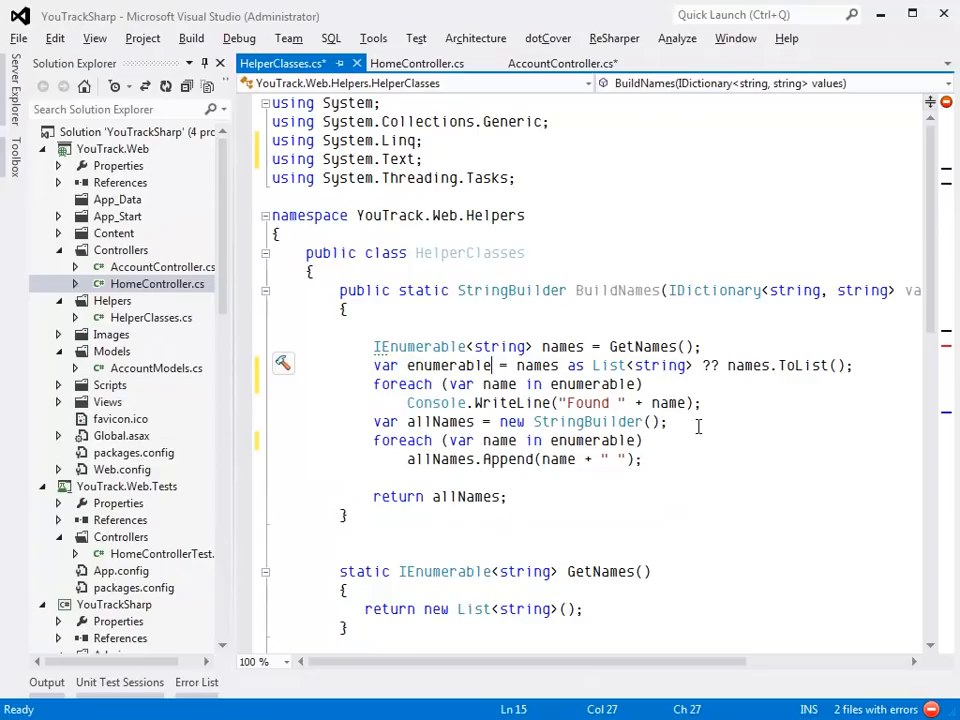
Step: Show and pick a quick fix for the misused await in GetLongRunningResult
{"action": "scroll", "scroll_direction": "down", "scroll_amount": 3}
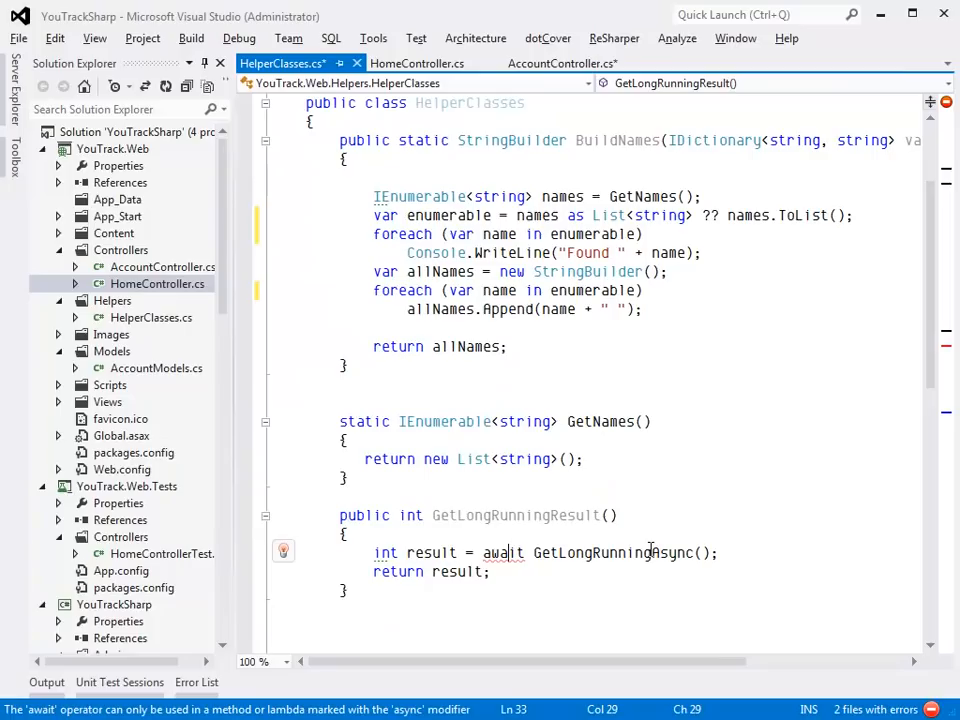
{"action": "left_click", "coordinate": [284, 551]}
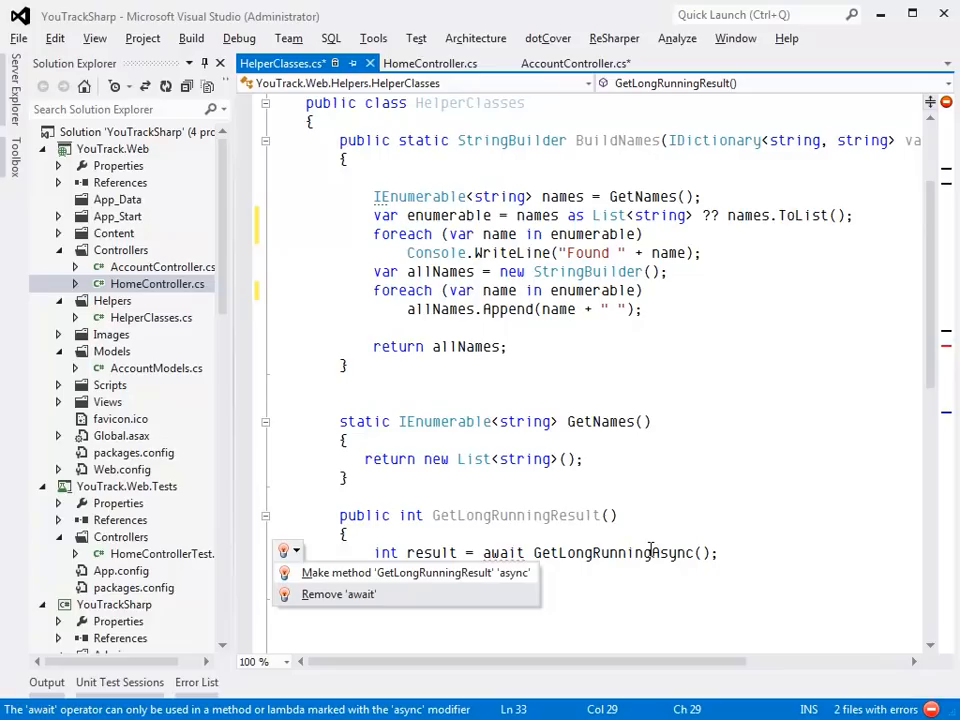
{"action": "left_click", "coordinate": [416, 572]}
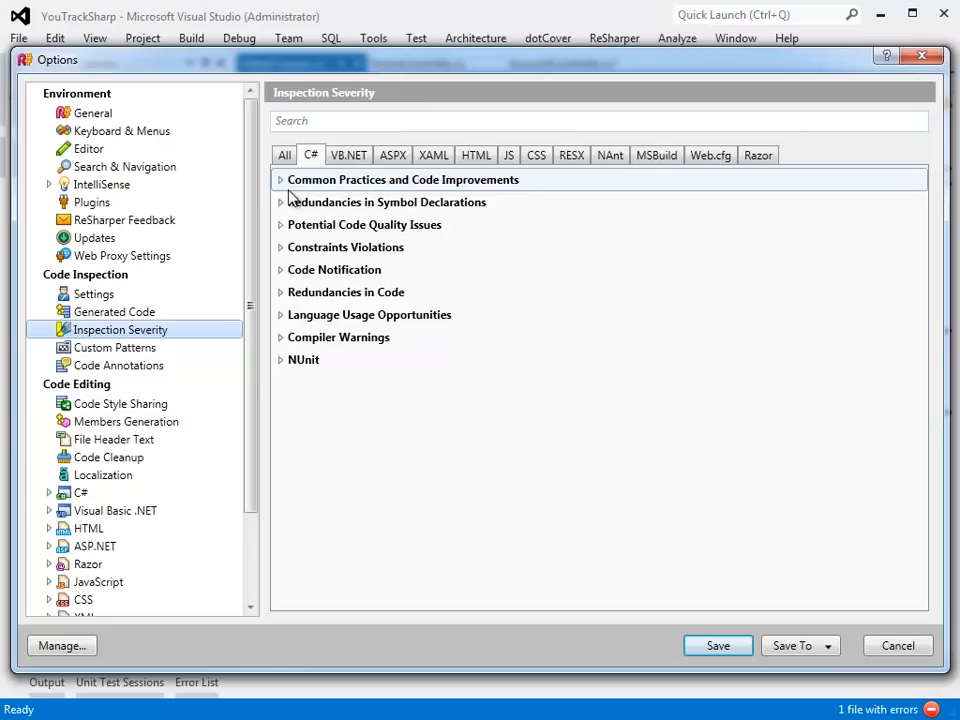
Step: Edit the StringBuilder.Append-to-AppendFormat custom pattern under Common Practices inspections
{"action": "left_click", "coordinate": [281, 179]}
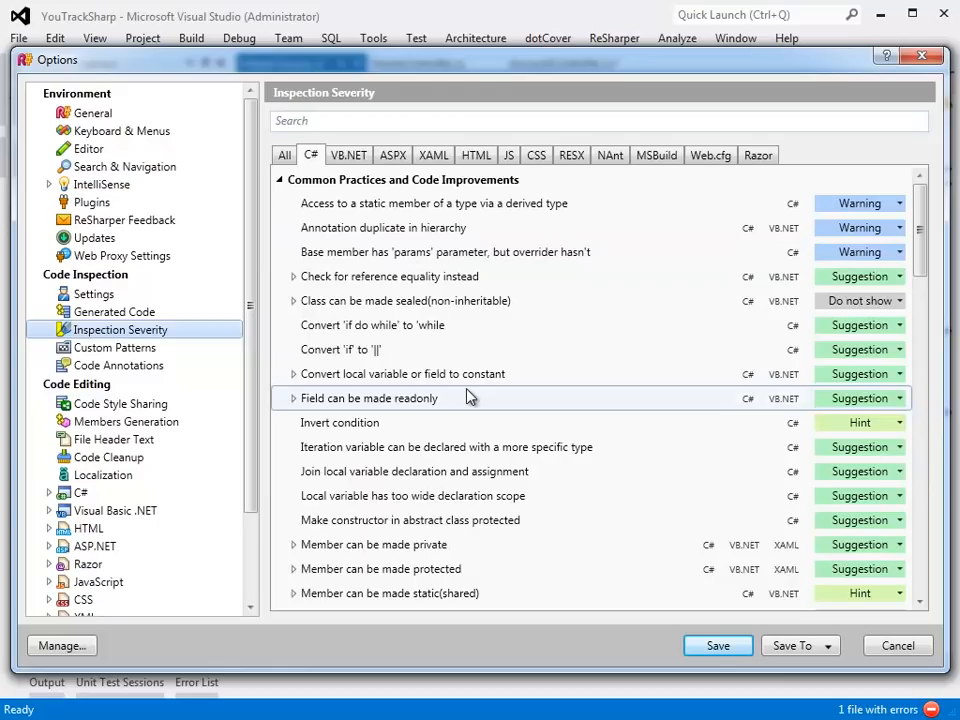
{"action": "left_click", "coordinate": [114, 347]}
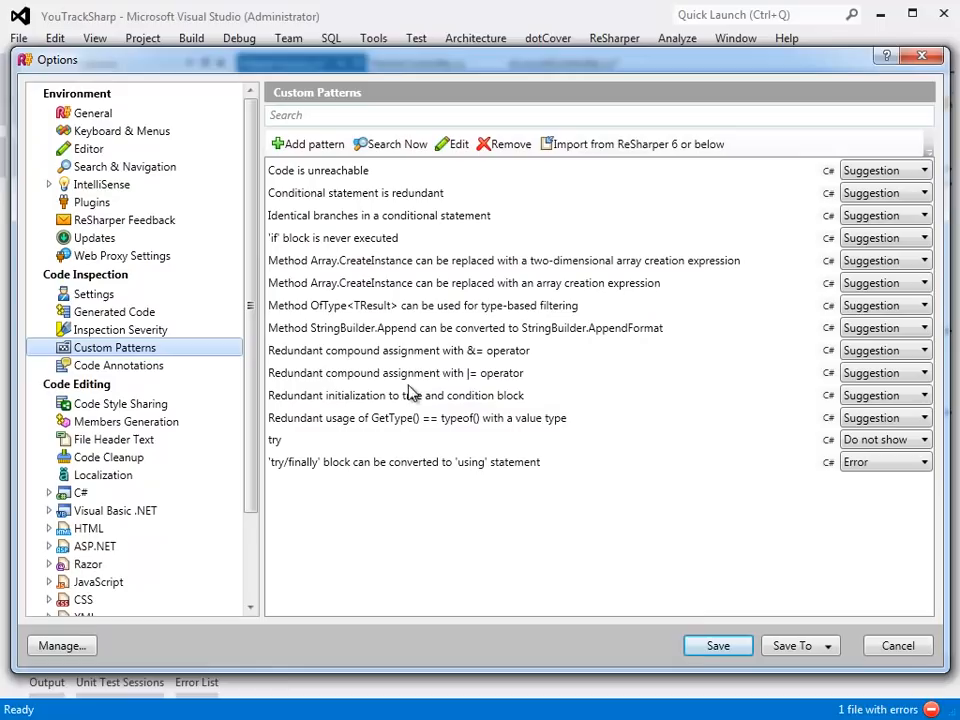
{"action": "left_click", "coordinate": [457, 143]}
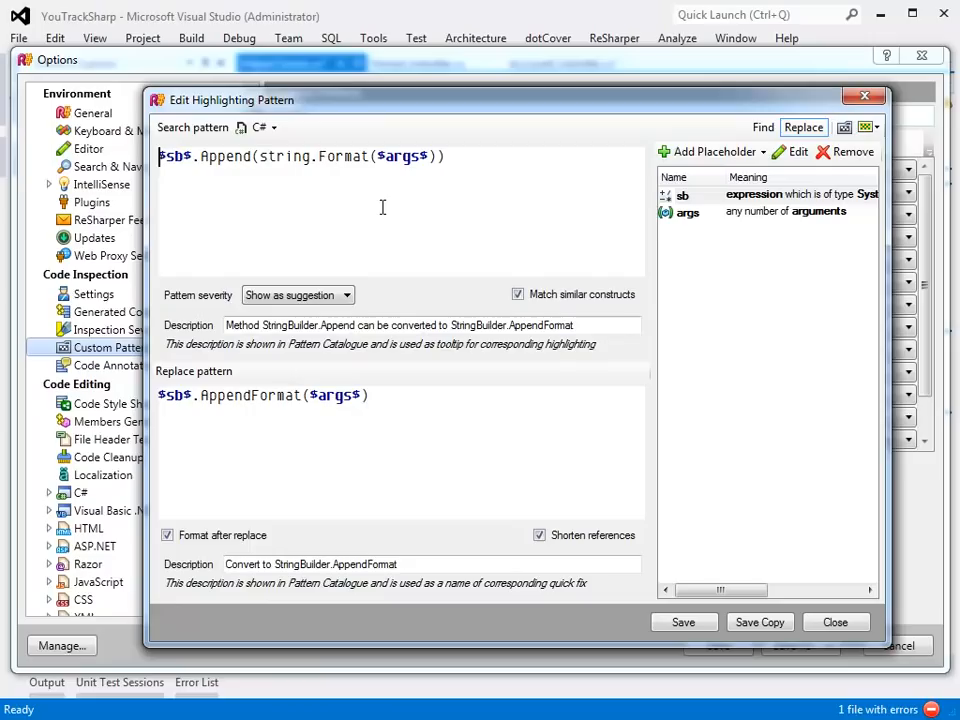
{"action": "left_click", "coordinate": [835, 622]}
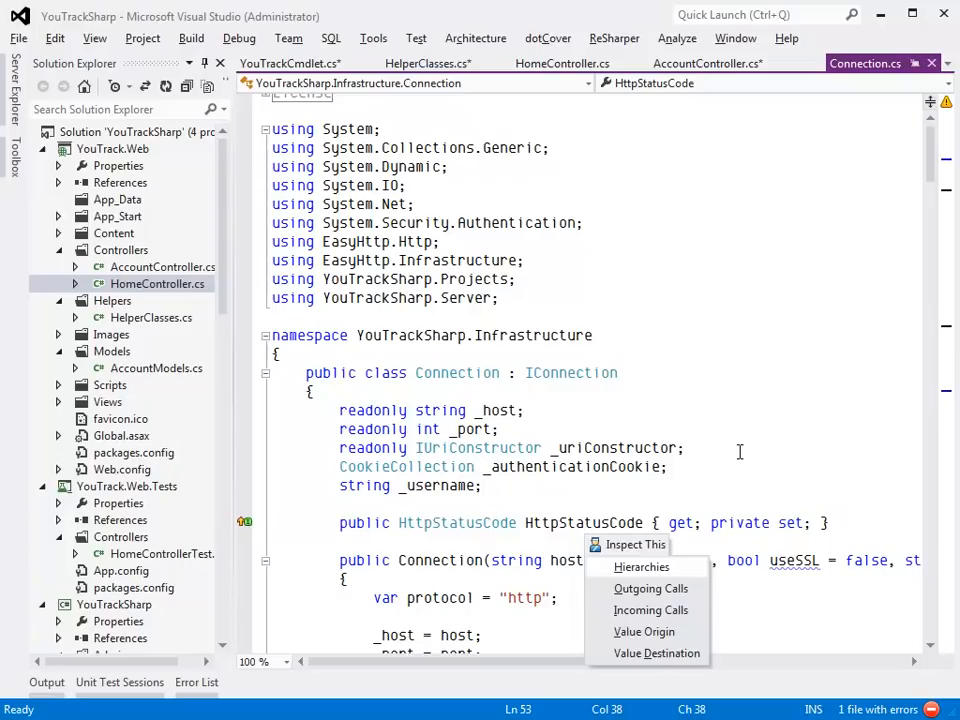
Step: Trace HttpStatusCode's value origin and expand the values assigned to it
{"action": "left_click", "coordinate": [644, 631]}
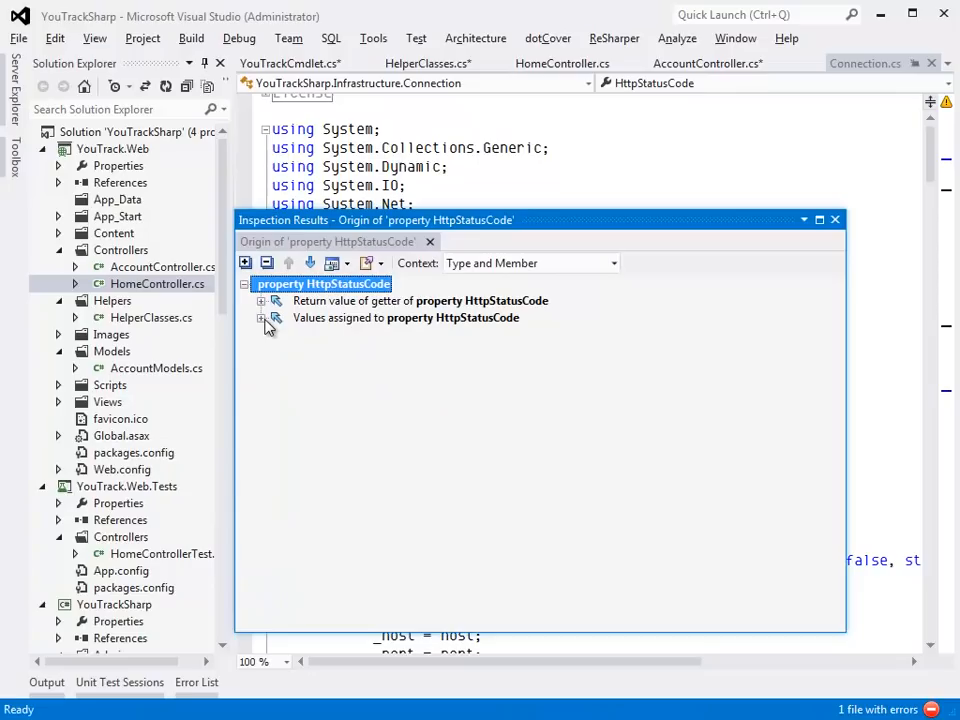
{"action": "left_click", "coordinate": [260, 317]}
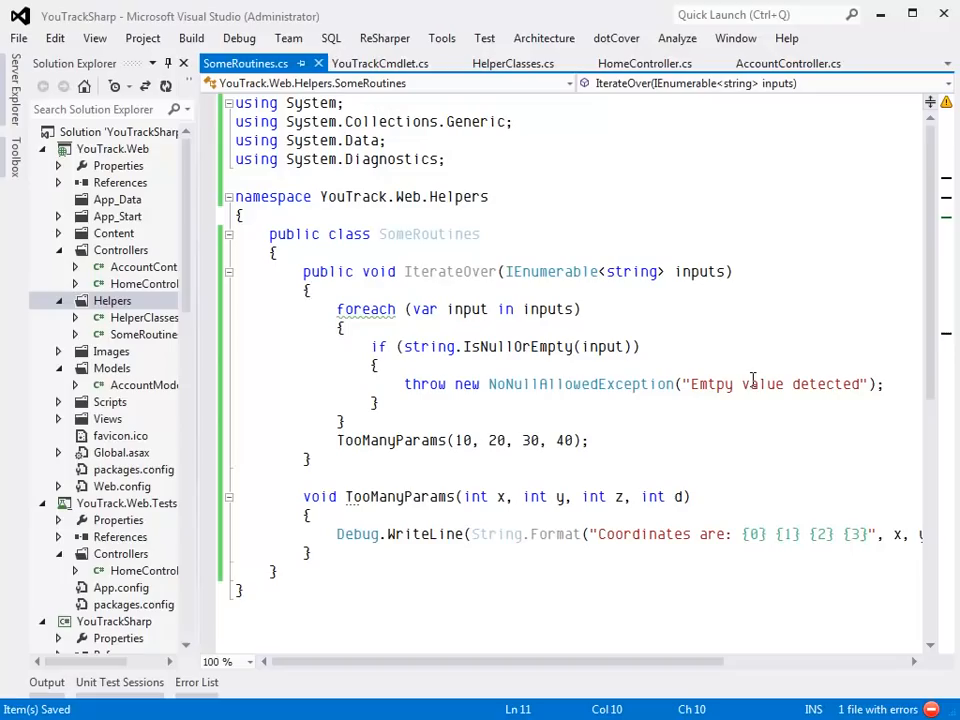
{"action": "mouse_move", "coordinate": [731, 421]}
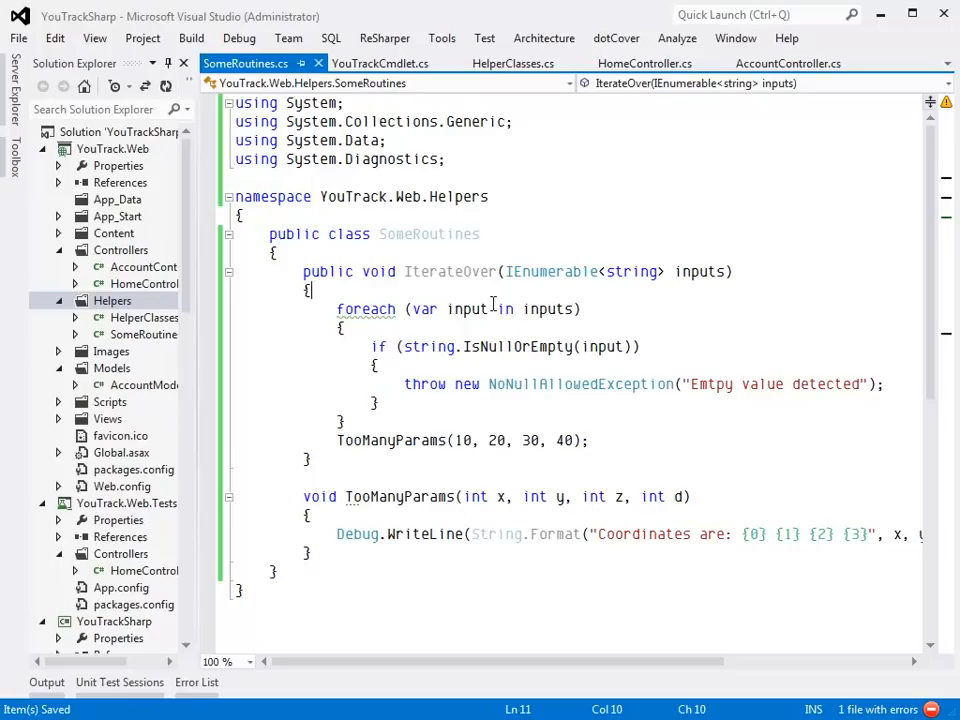
{"action": "left_click", "coordinate": [247, 232]}
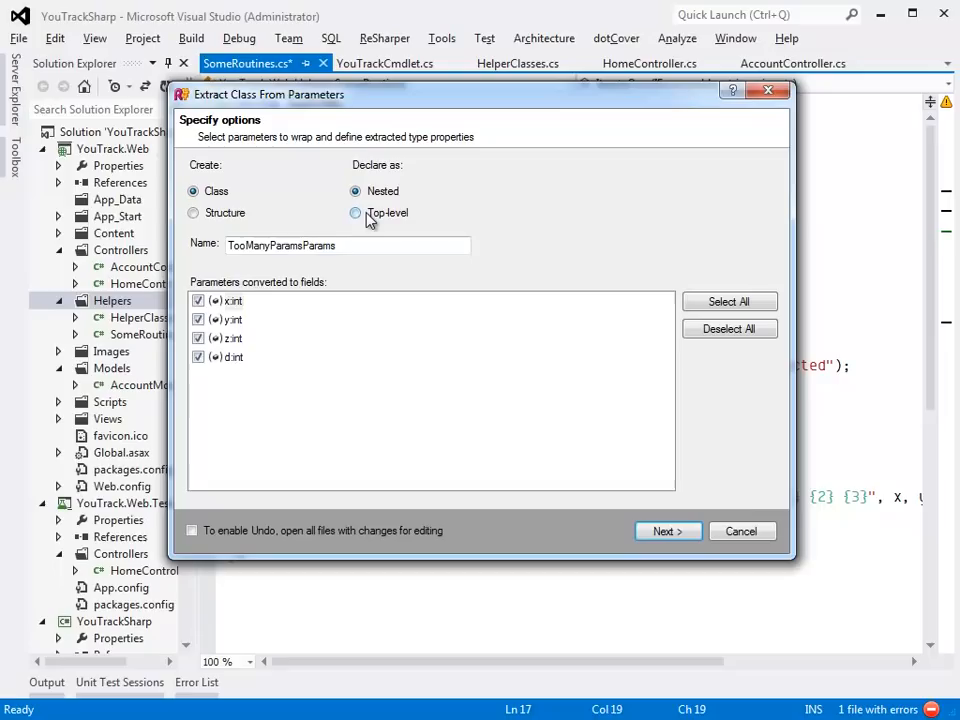
Step: Declare the TooManyParamsParams parameter class at top level and apply the transformation
{"action": "left_click", "coordinate": [667, 531]}
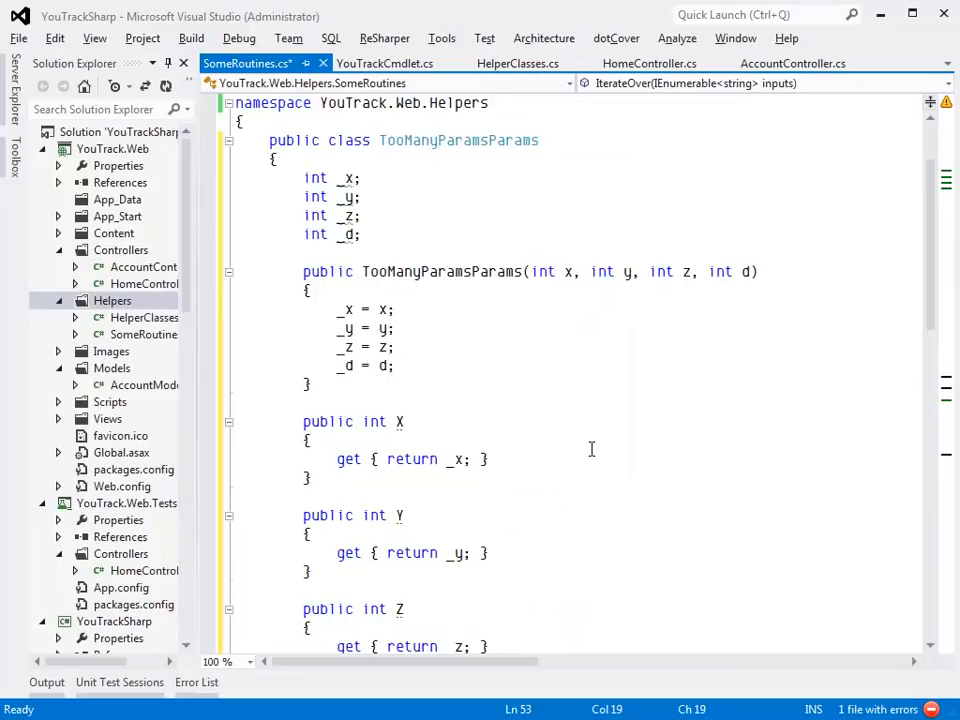
{"action": "scroll", "scroll_direction": "down", "scroll_amount": 3}
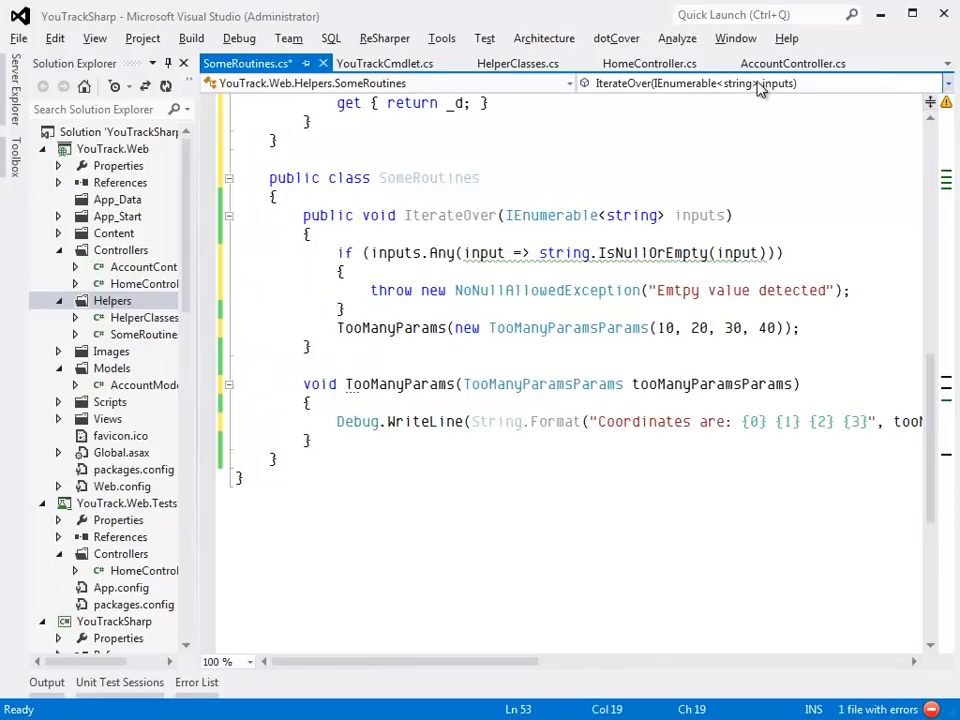
{"action": "left_click", "coordinate": [793, 63]}
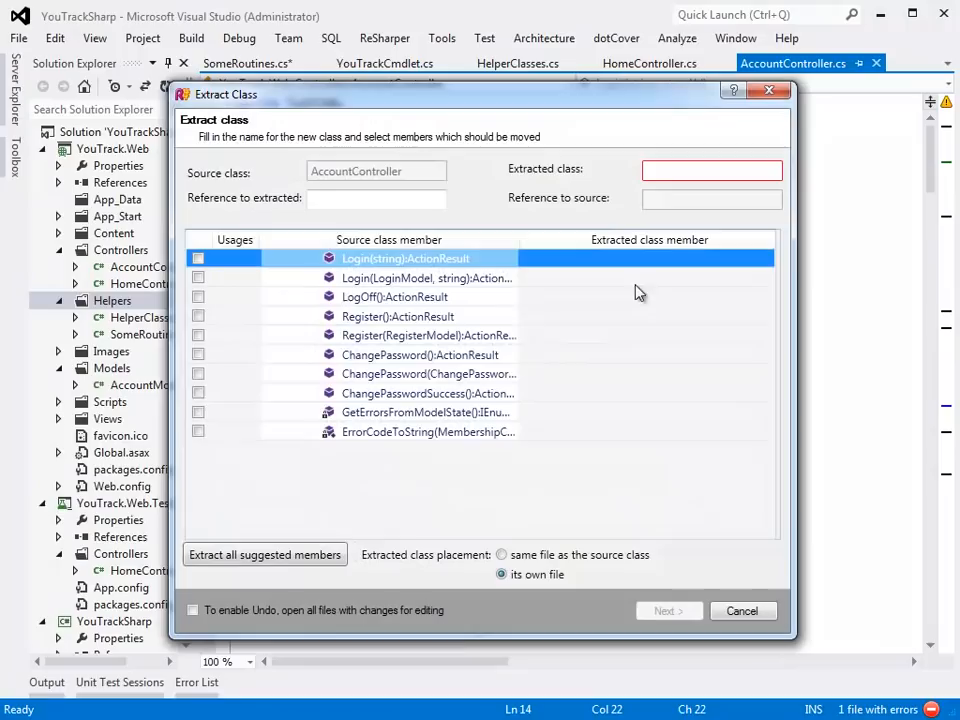
Step: Extract StatusCodeGenerator holding GetErrorsFromModelState and ErrorCodeToString from AccountController
{"action": "type", "text": "StatusCodeGenerator"}
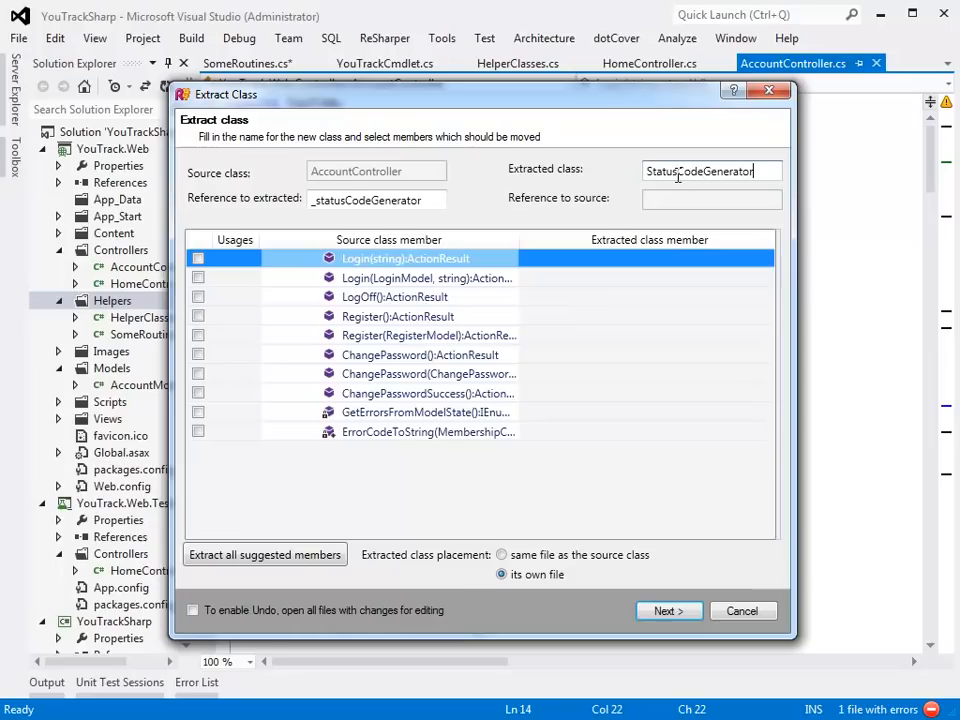
{"action": "left_click", "coordinate": [198, 413]}
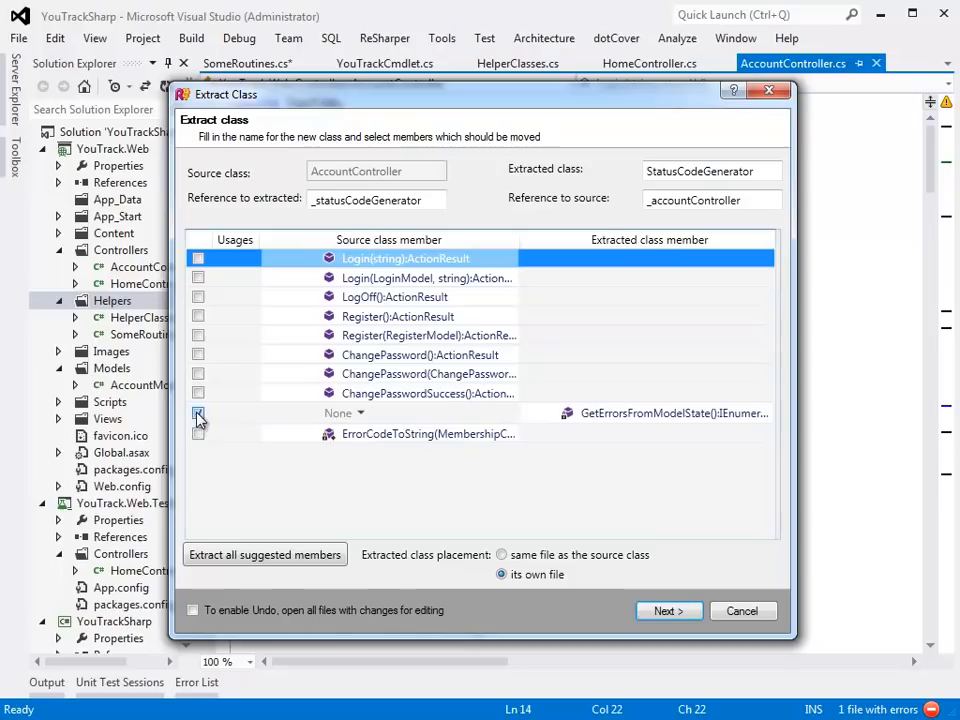
{"action": "left_click", "coordinate": [198, 434]}
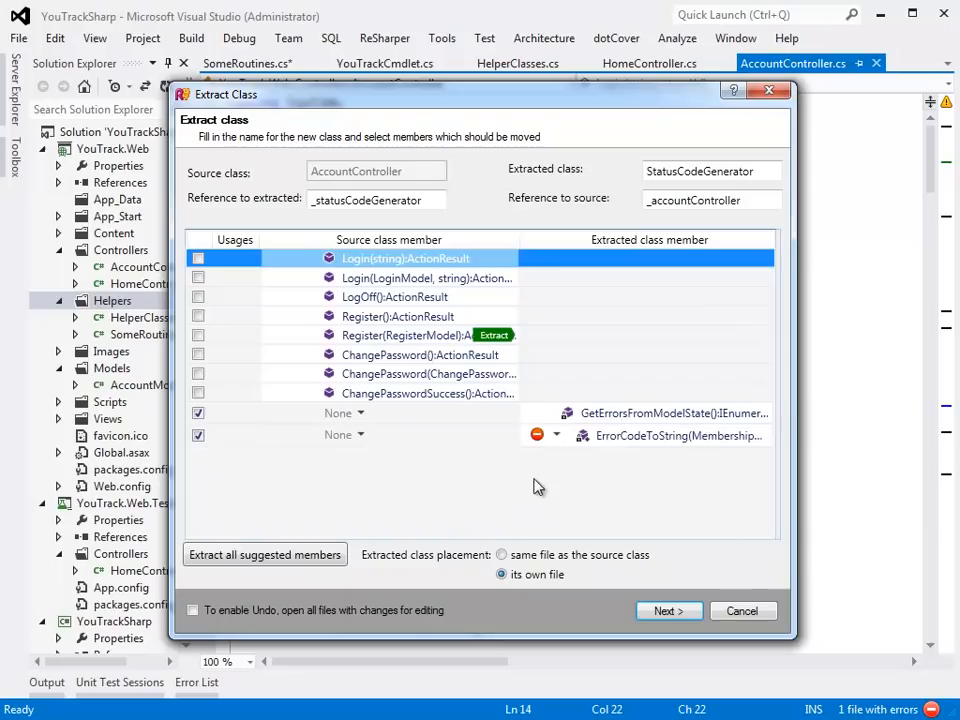
{"action": "left_click", "coordinate": [558, 434]}
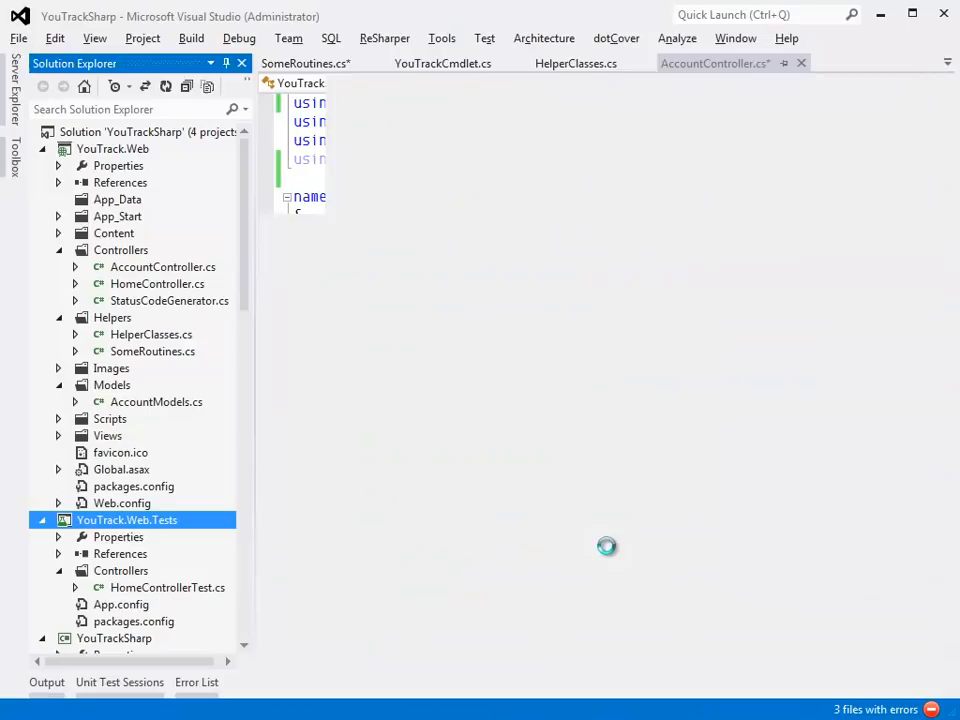
Step: Change the test project's assembly name and default namespace from Tests to Specs
{"action": "double_click", "coordinate": [118, 537]}
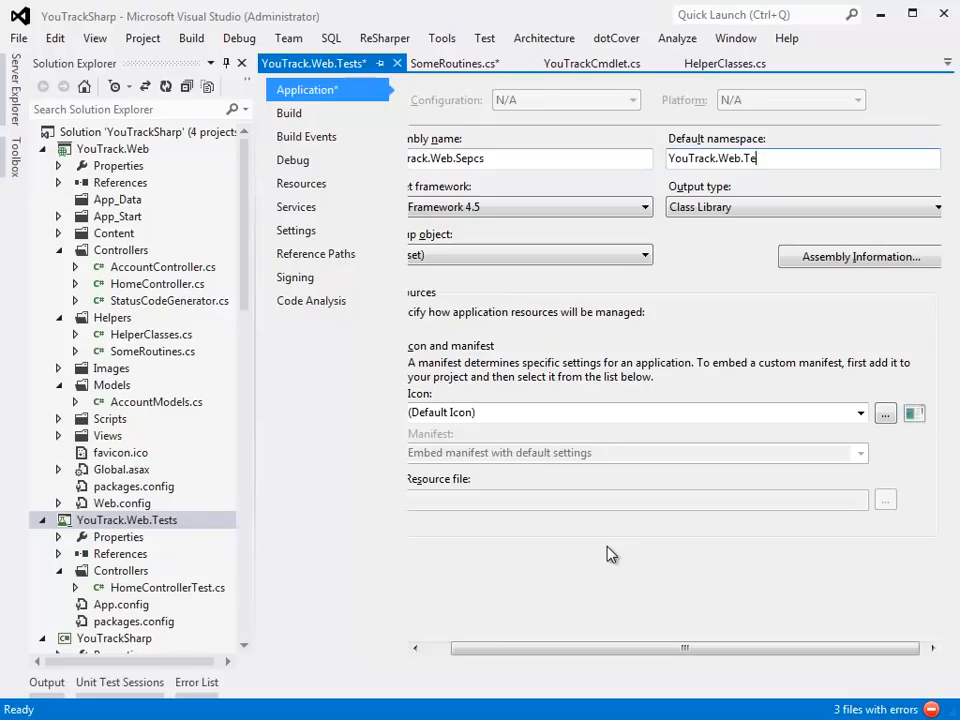
{"action": "type", "text": "Specs.Controllers"}
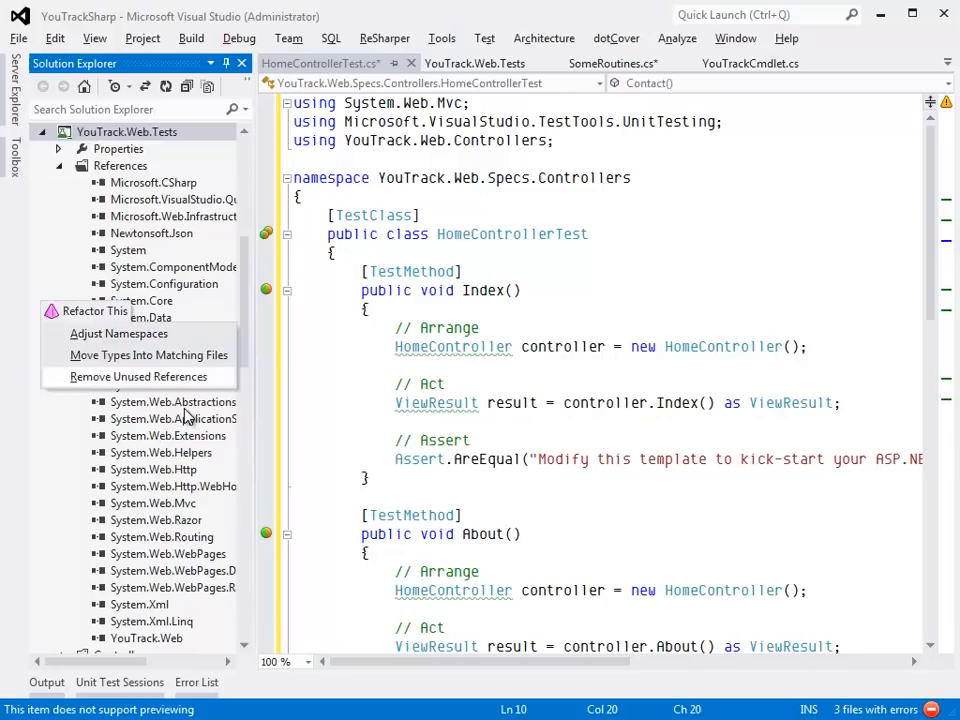
Step: Remove unused references from YouTrack.Web.Tests, leaving five
{"action": "left_click", "coordinate": [138, 376]}
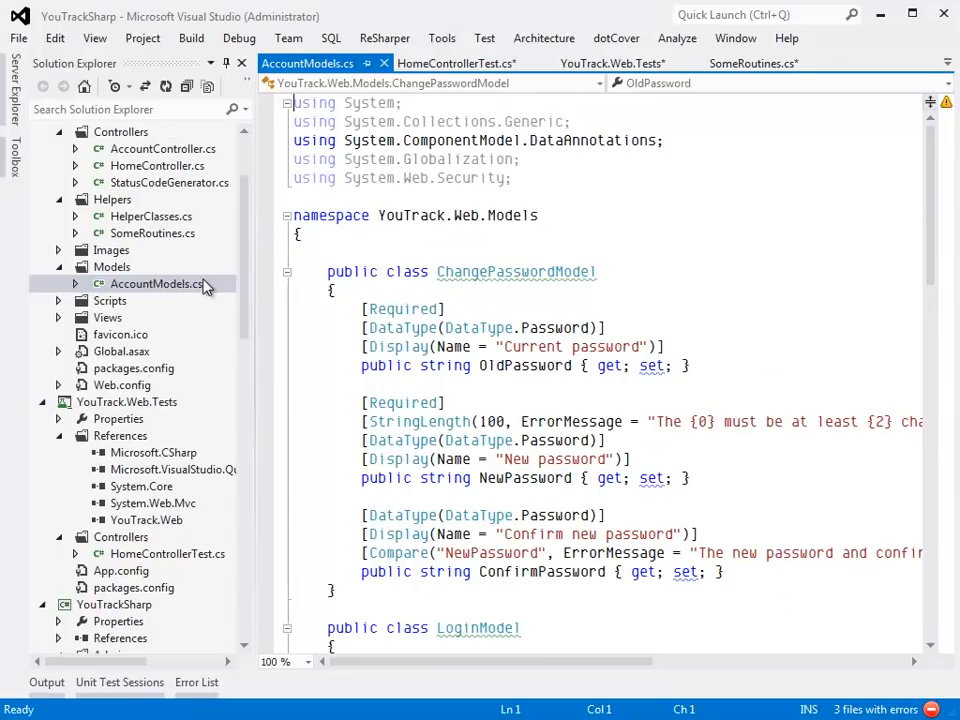
{"action": "right_click", "coordinate": [157, 283]}
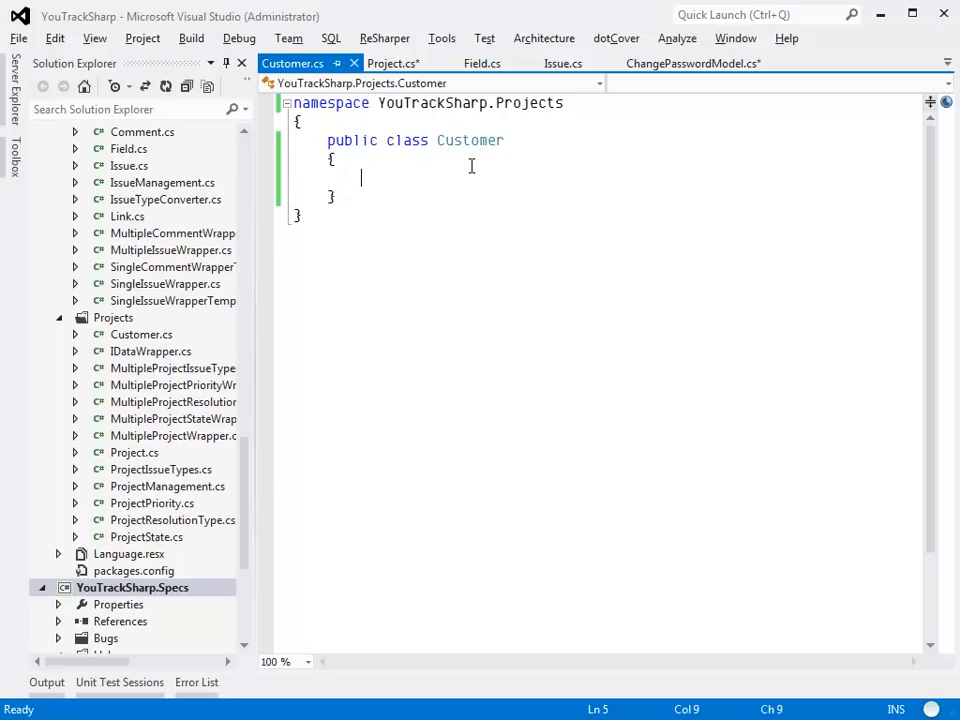
Step: Add the 'public string Type { get; set; }' auto-property to Customer, then type Id
{"action": "type", "text": "public string Type { get; set; }"}
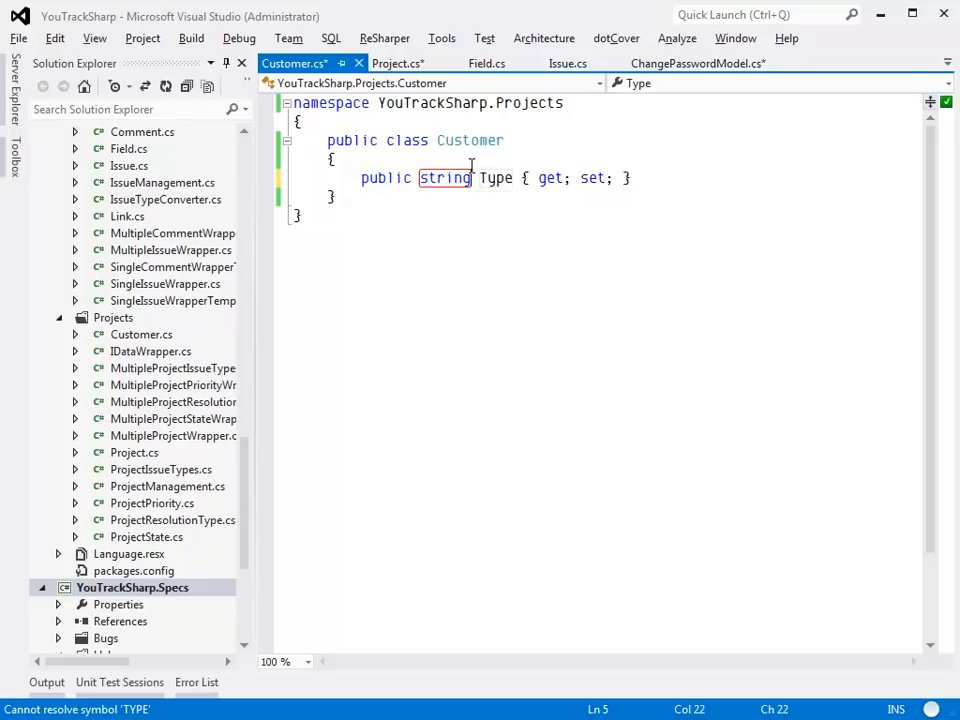
{"action": "type", "text": "Id"}
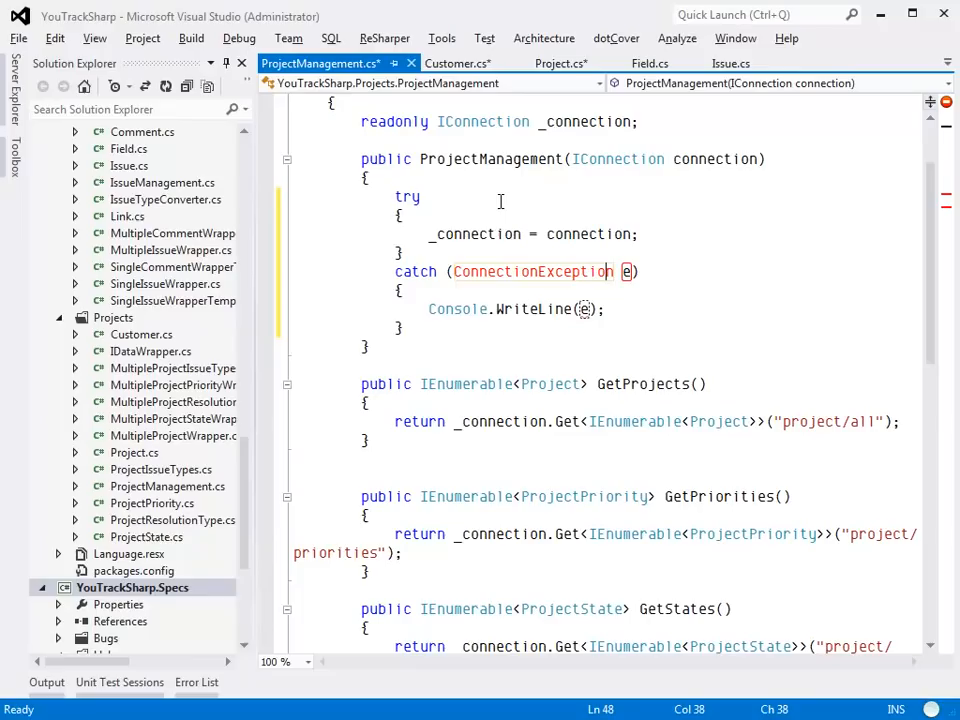
Step: Scroll down in the ProjectManagement code and click into the constructor body
{"action": "scroll", "scroll_direction": "down", "scroll_amount": 3}
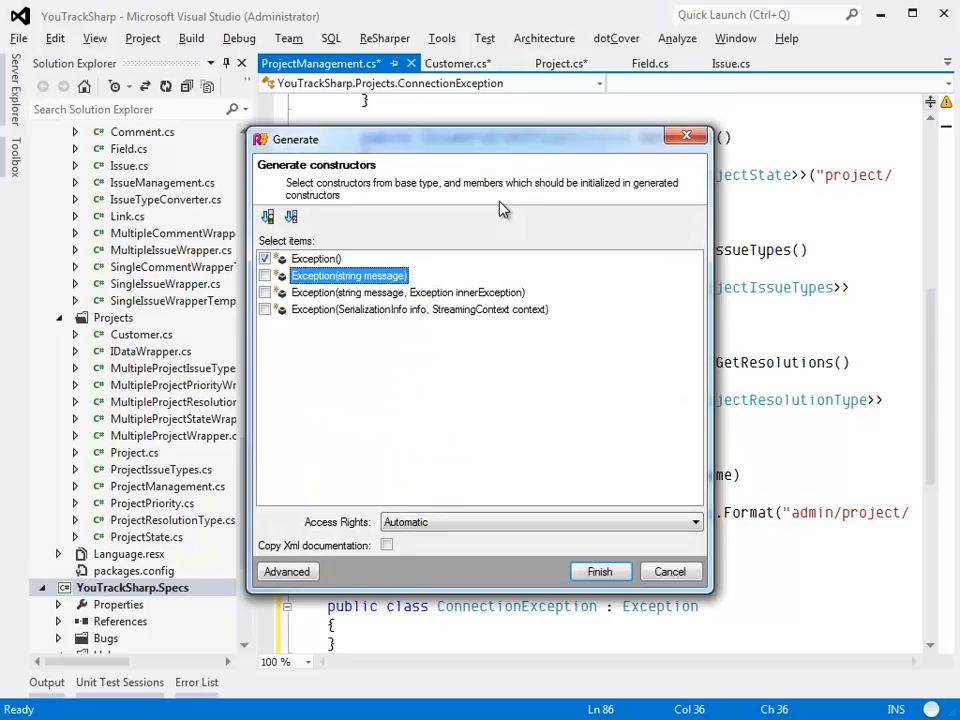
{"action": "left_click", "coordinate": [600, 571]}
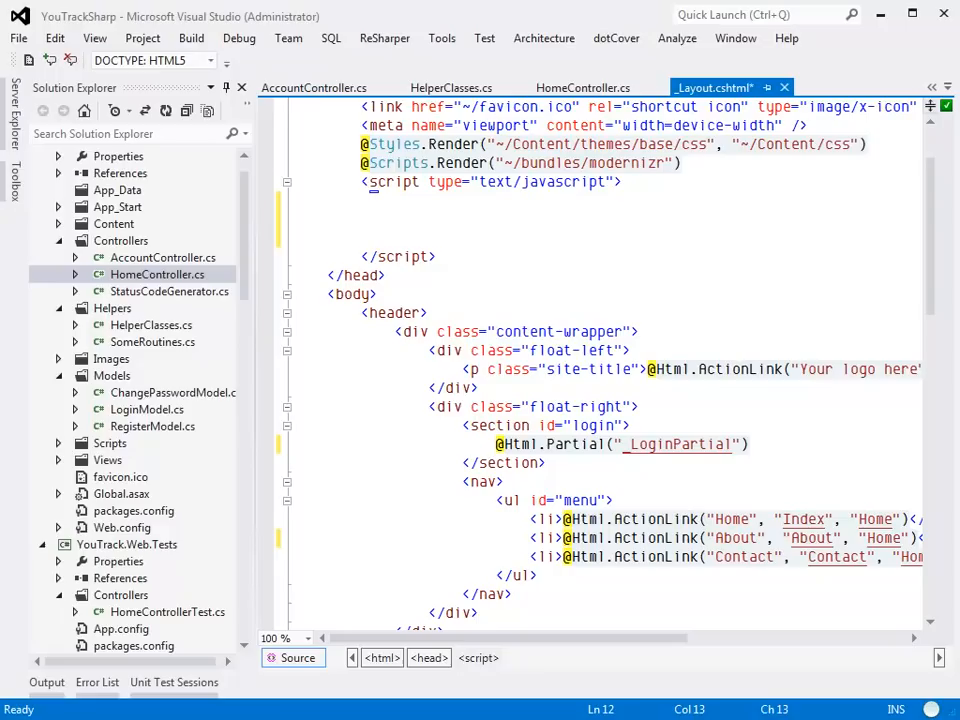
Step: Type the jQuery call $("") inside the head's script block
{"action": "type", "text": "$(\"\")"}
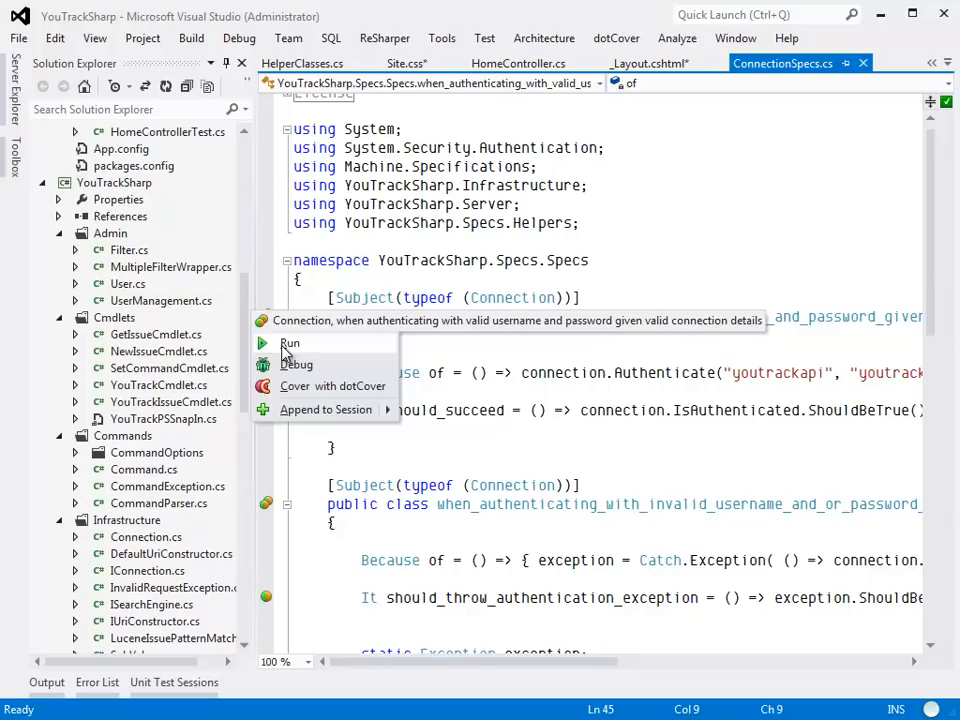
Step: Run the 'when authenticating with valid username and password' Connection spec in Unit Test Sessions
{"action": "left_click", "coordinate": [290, 343]}
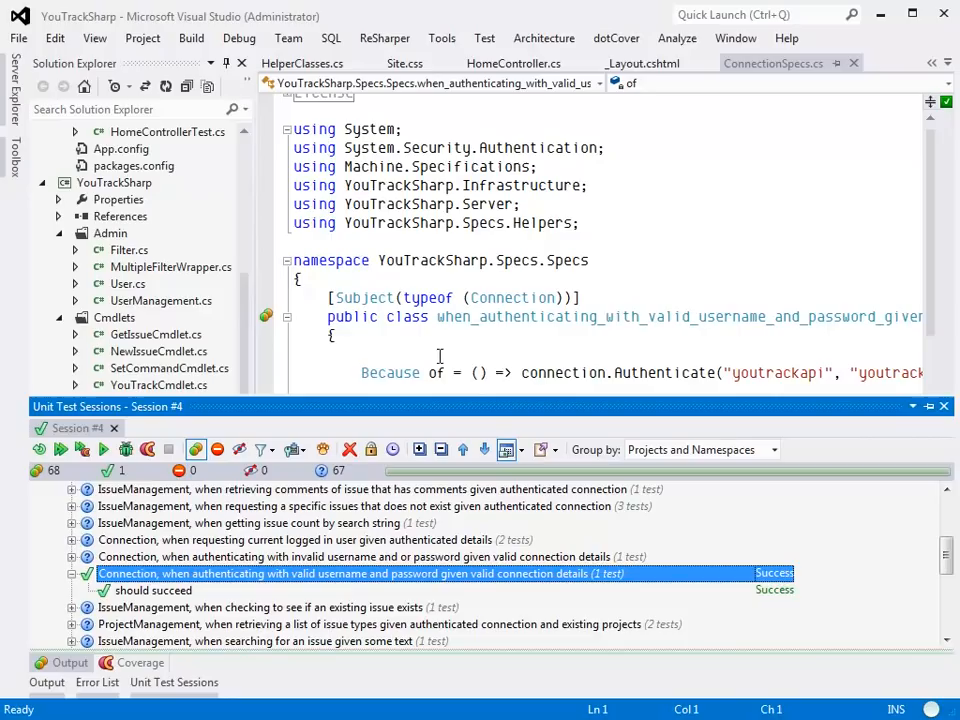
Step: Start a new project from the File menu's New Project command
{"action": "left_click", "coordinate": [18, 38]}
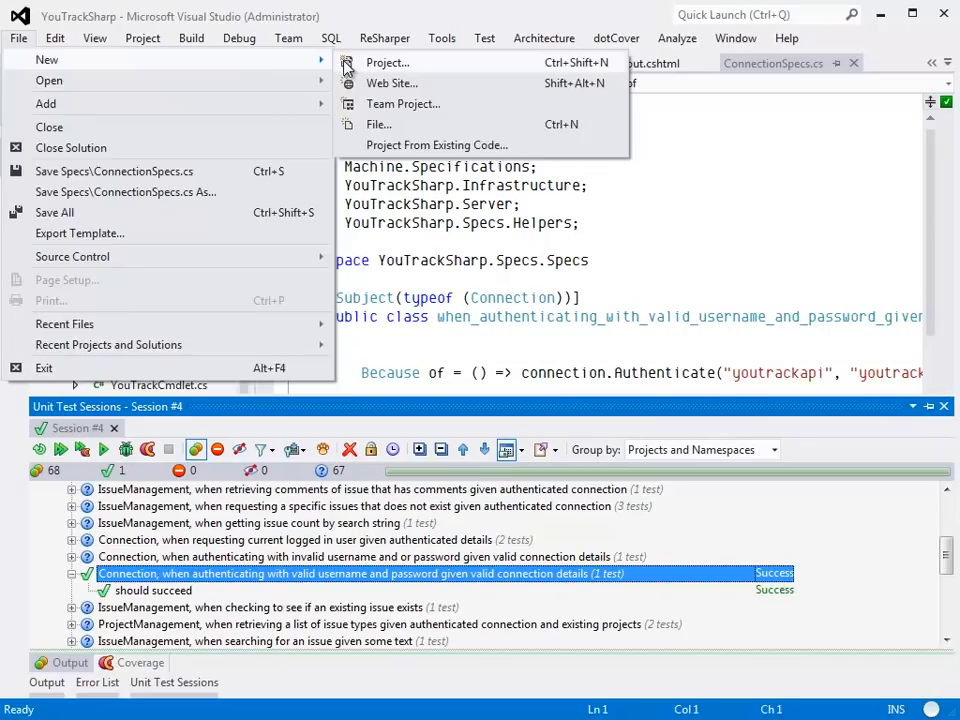
{"action": "left_click", "coordinate": [387, 62]}
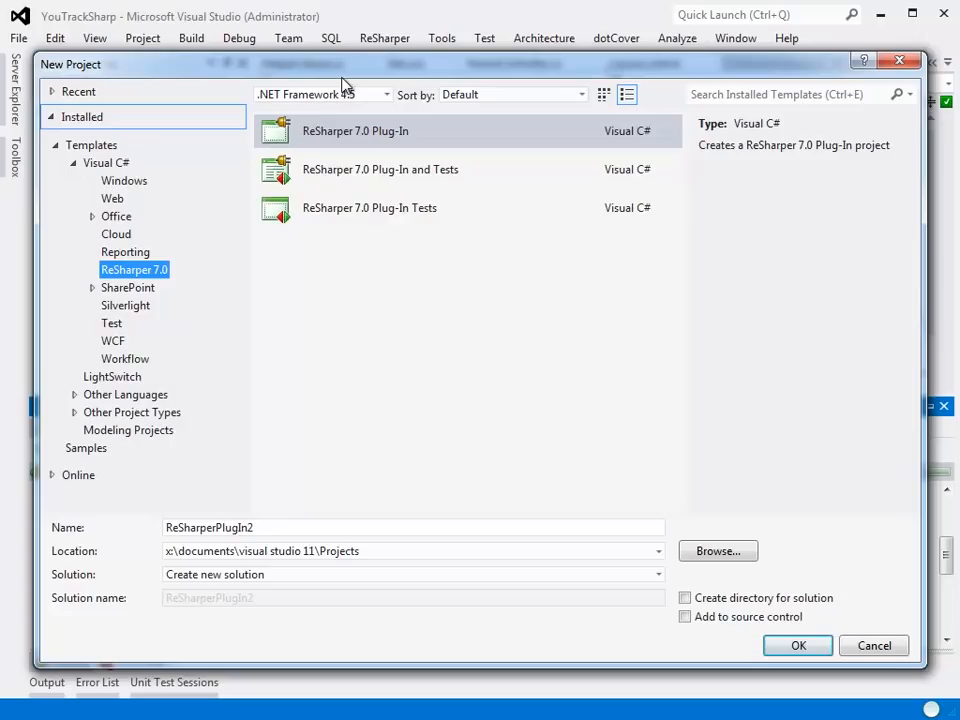